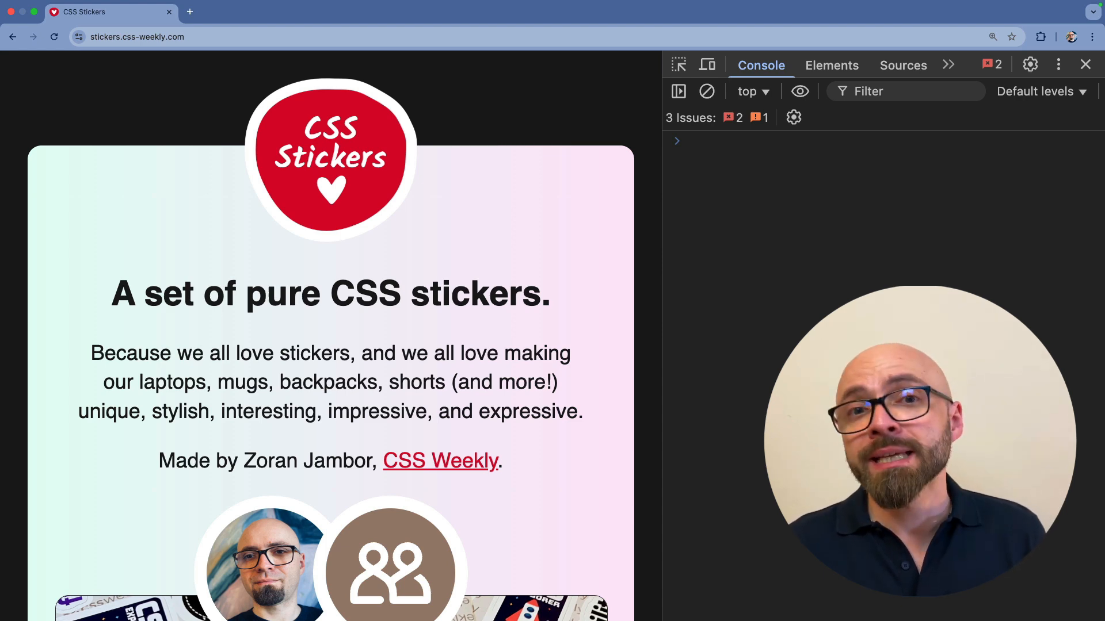
{"action": "type", "text": "const response = await fetch('https://css-weekly.com')"}
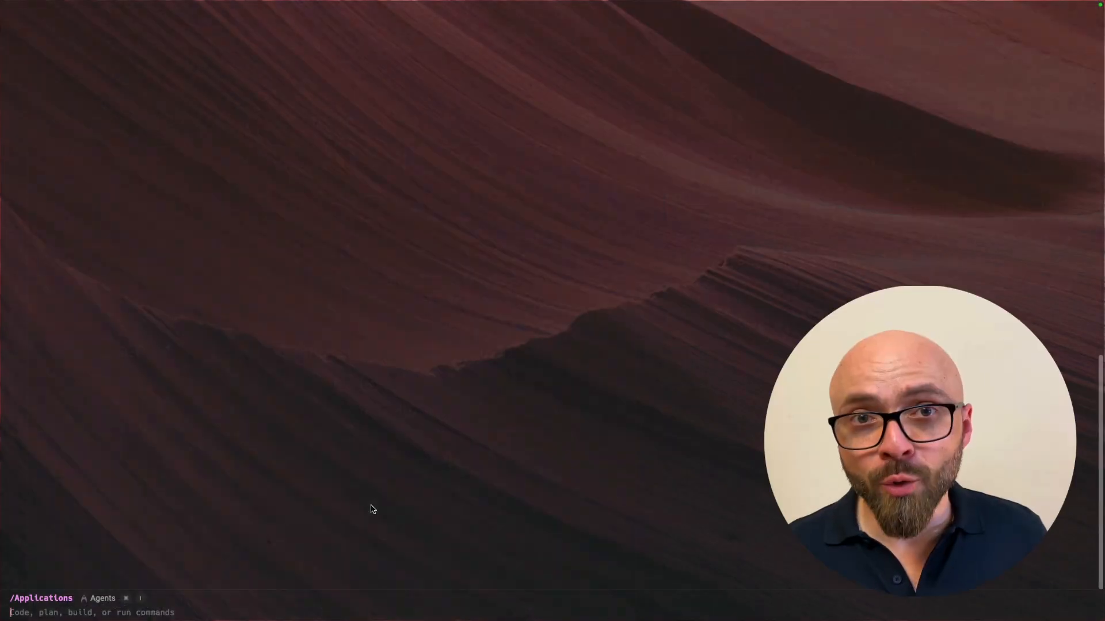
Step: Launch Chrome Canary with --user-data-dir="/tmp/chrome_dev_test" and the --disable-web-security flag
{"action": "type", "text": "open Google\\ Chrome\\ Canary.app/ --args --user-data-dir=\"/tmp/chrome_dev_test\" --disable-web-security"}
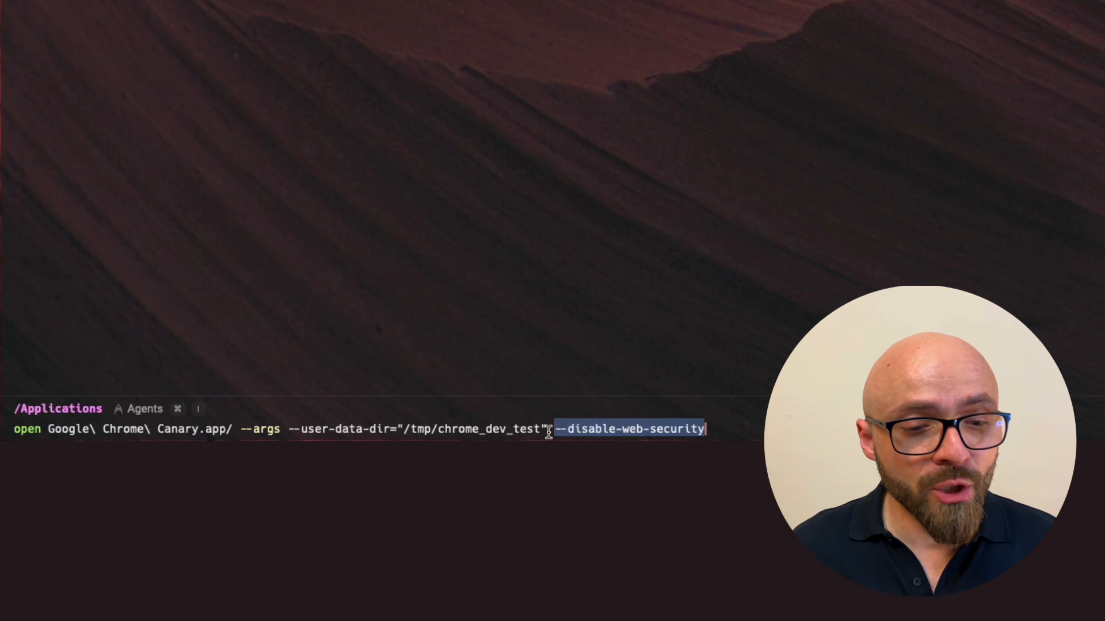
{"action": "double_click", "coordinate": [339, 429]}
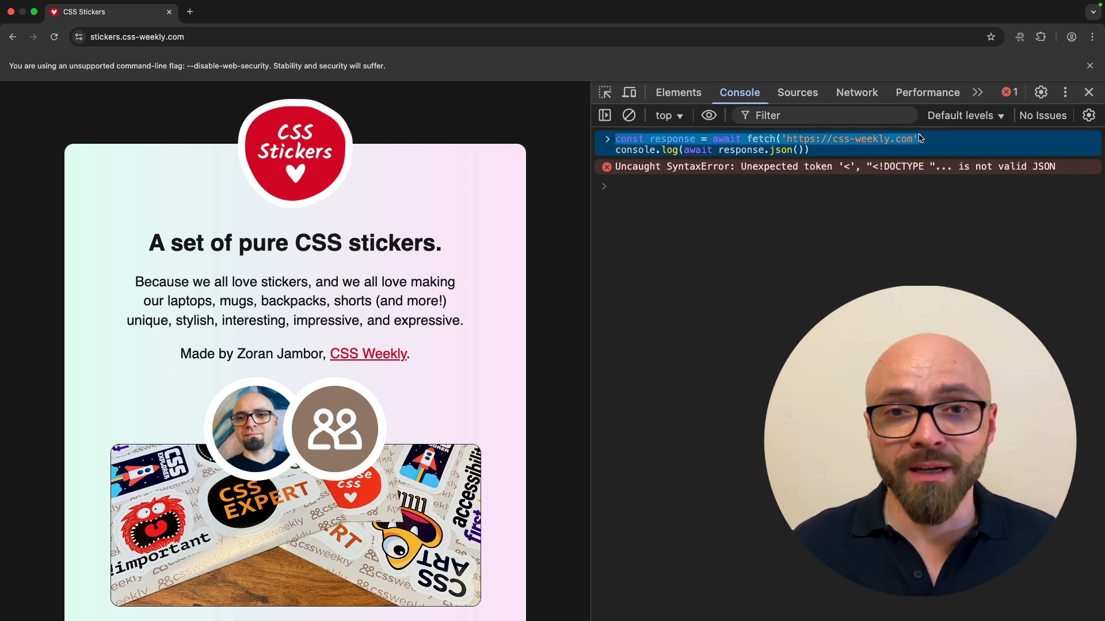
Step: Show the css-weekly.com request's headers in the Network log with its 200 OK status
{"action": "left_click", "coordinate": [856, 92]}
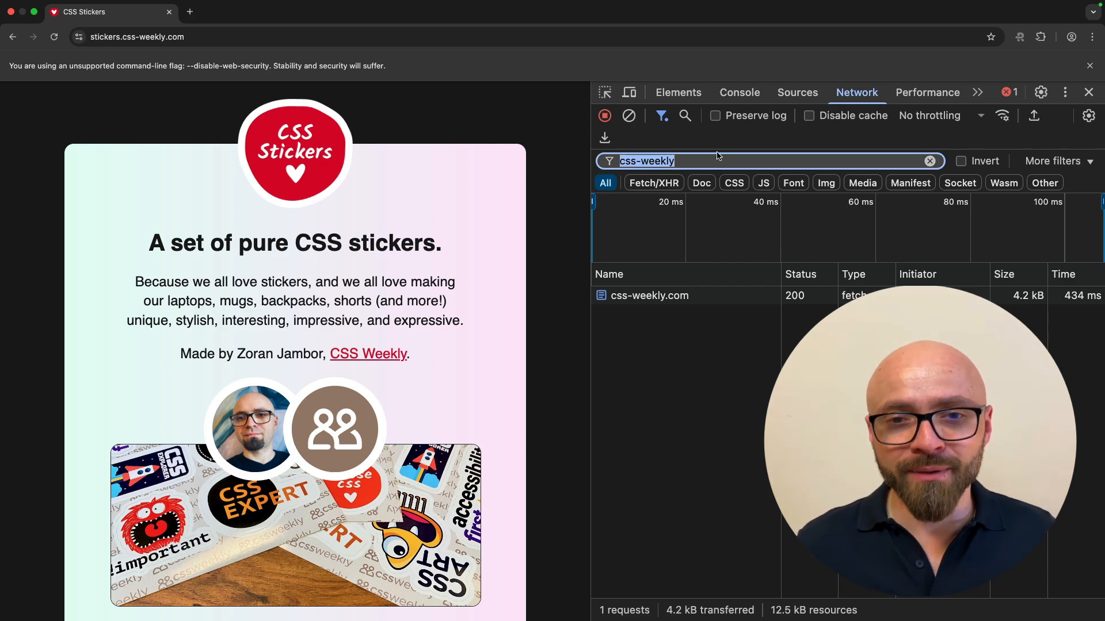
{"action": "left_click", "coordinate": [650, 295]}
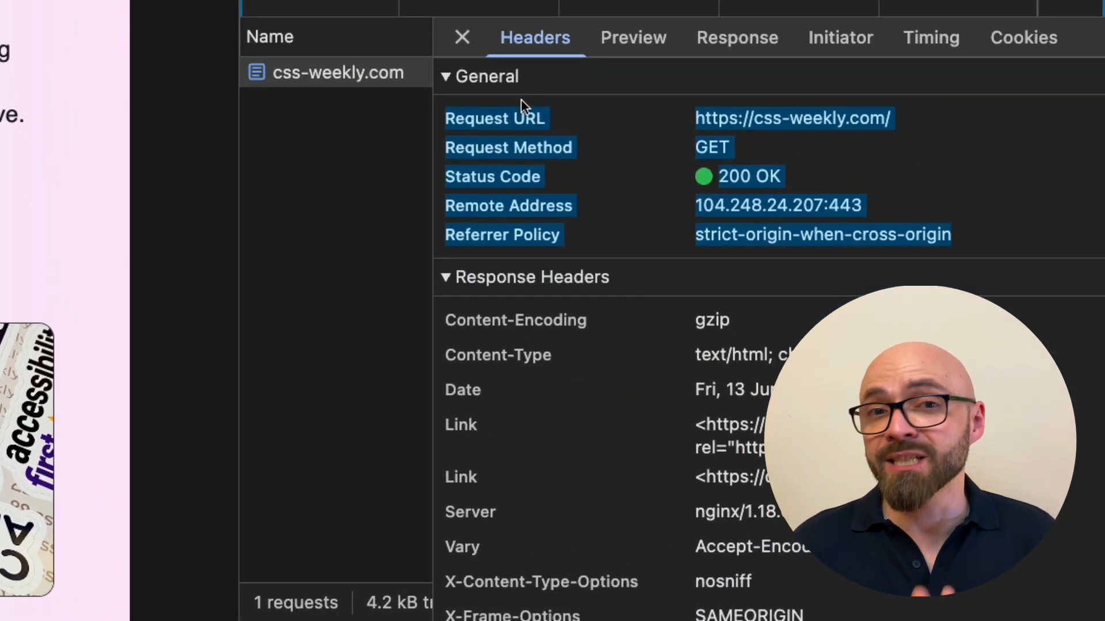